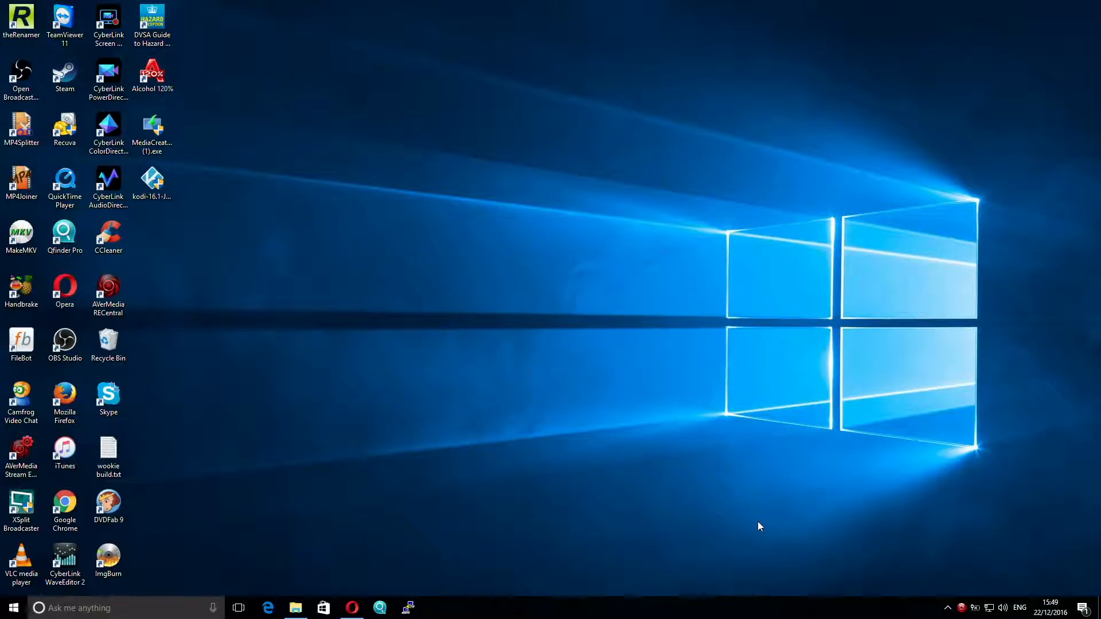
{"action": "mouse_move", "coordinate": [372, 594]}
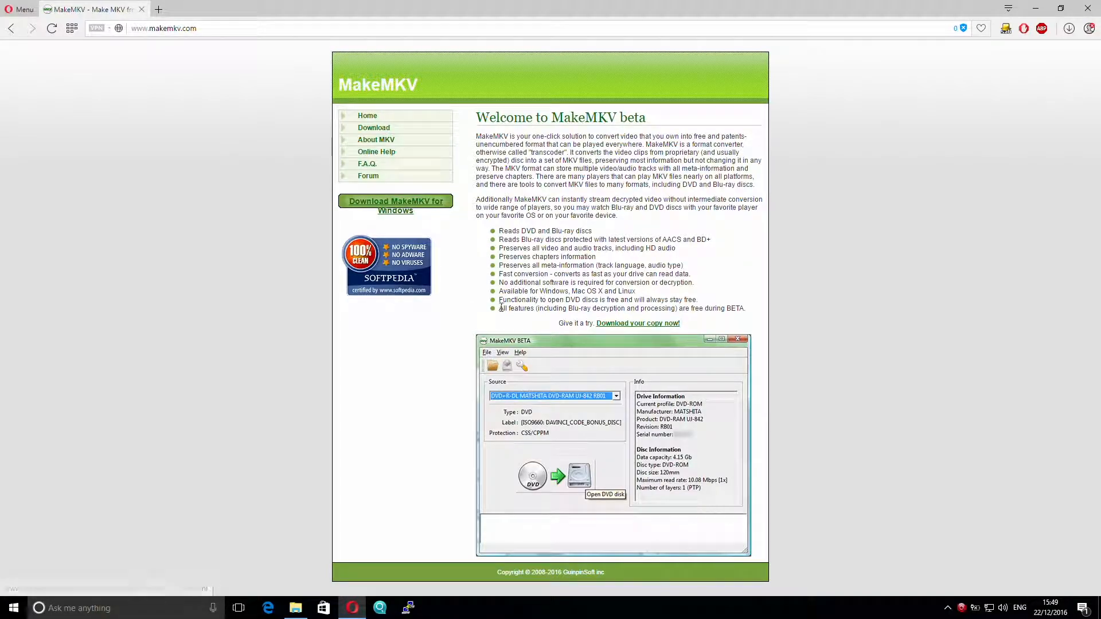
Expand the MakeMKV folder under M in the Start menu's all-apps list.
{"action": "left_click", "coordinate": [373, 127]}
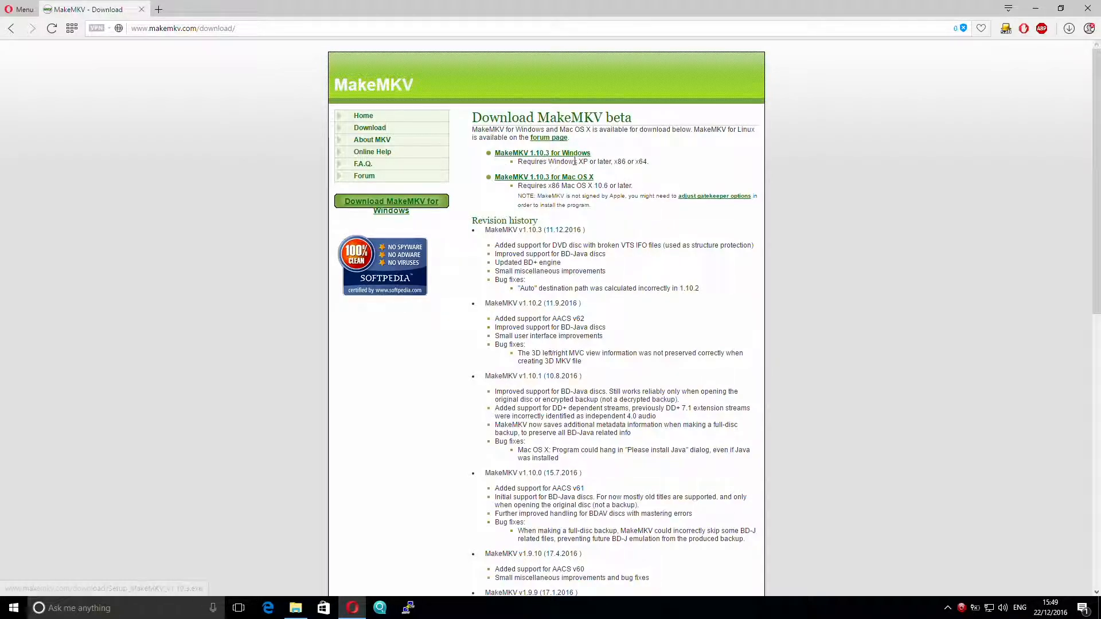
{"action": "mouse_move", "coordinate": [592, 181]}
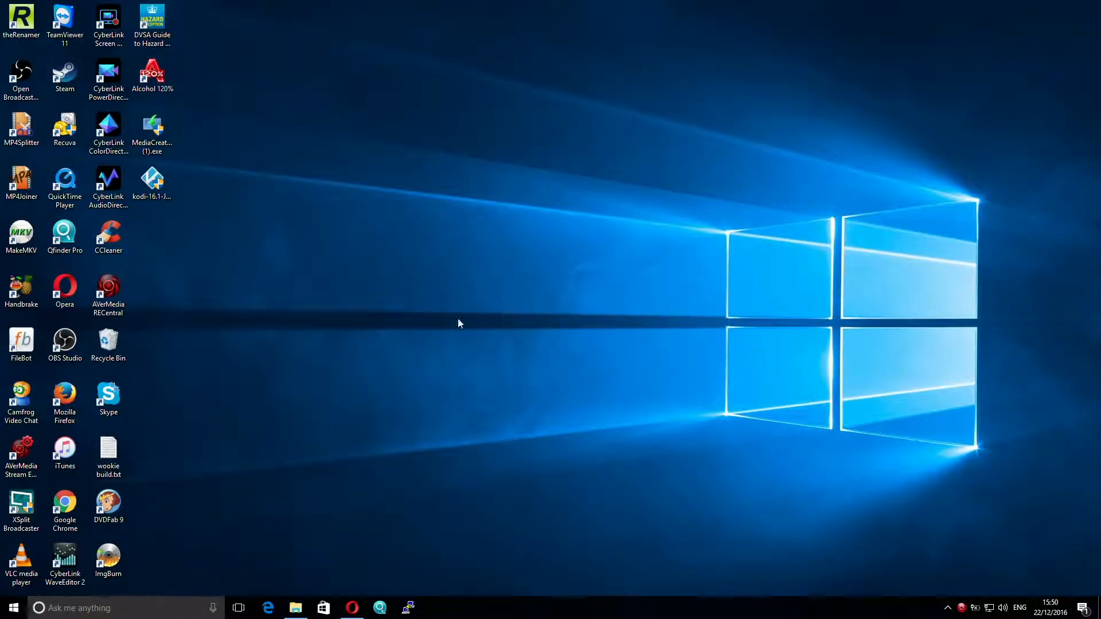
{"action": "left_click", "coordinate": [10, 608]}
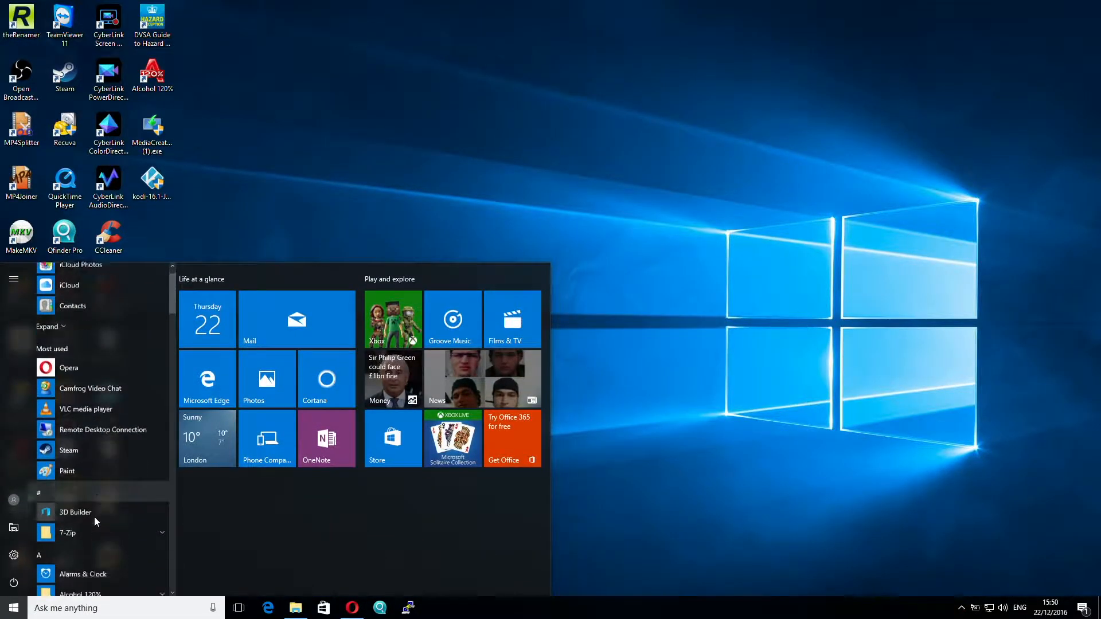
{"action": "scroll", "scroll_direction": "down", "scroll_amount": 3}
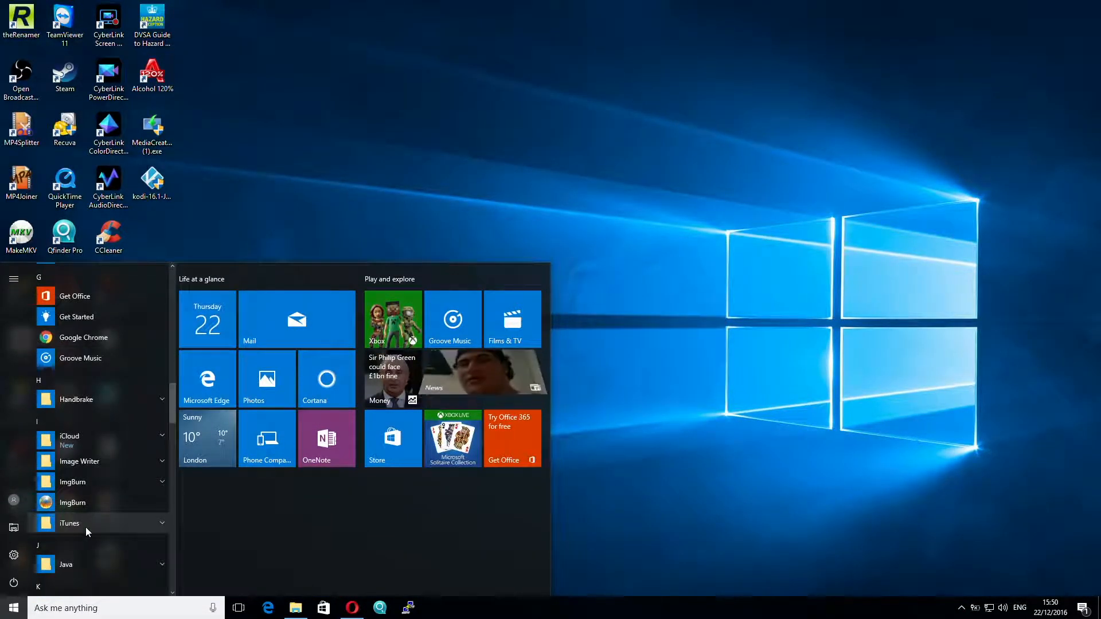
{"action": "scroll", "scroll_direction": "down", "scroll_amount": 3}
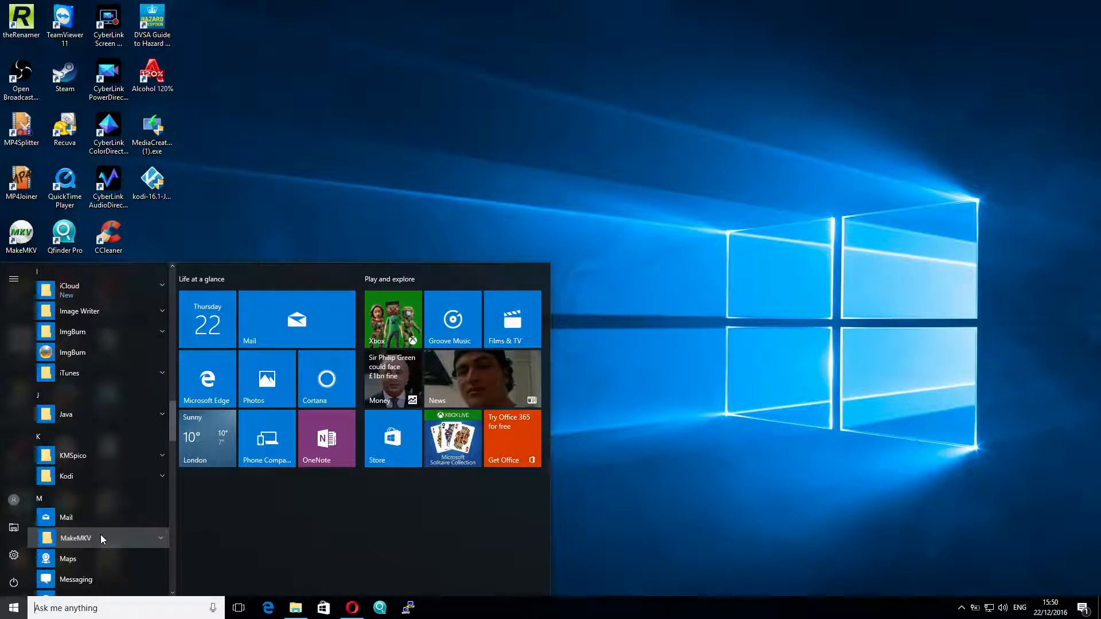
{"action": "left_click", "coordinate": [67, 539]}
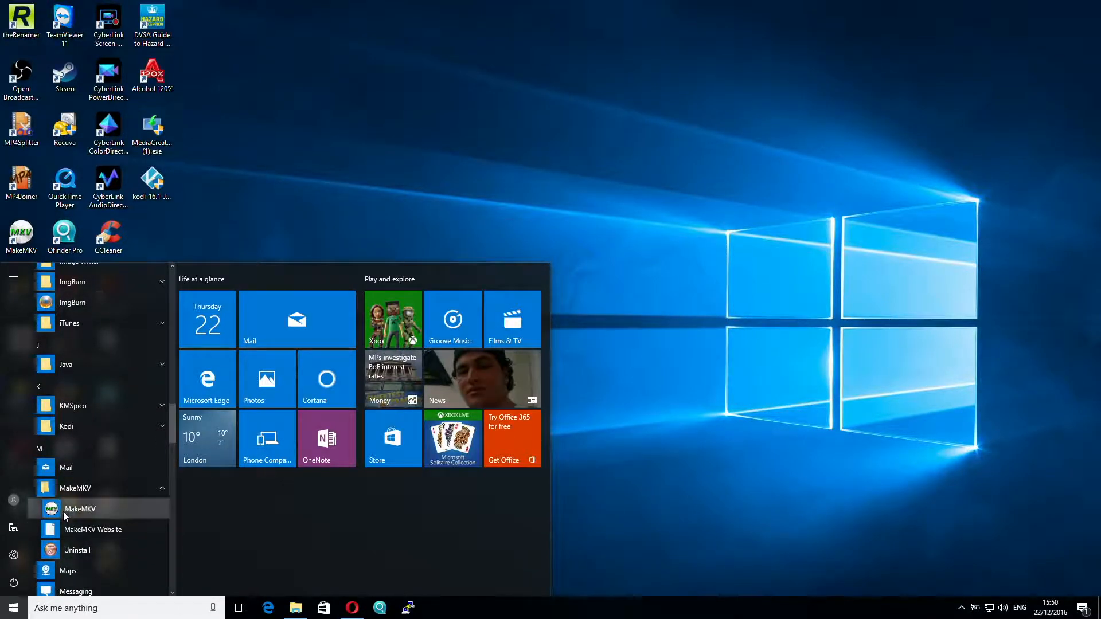
Launch MakeMKV from its Start menu shortcut so it scans the optical drives.
{"action": "left_click", "coordinate": [80, 509]}
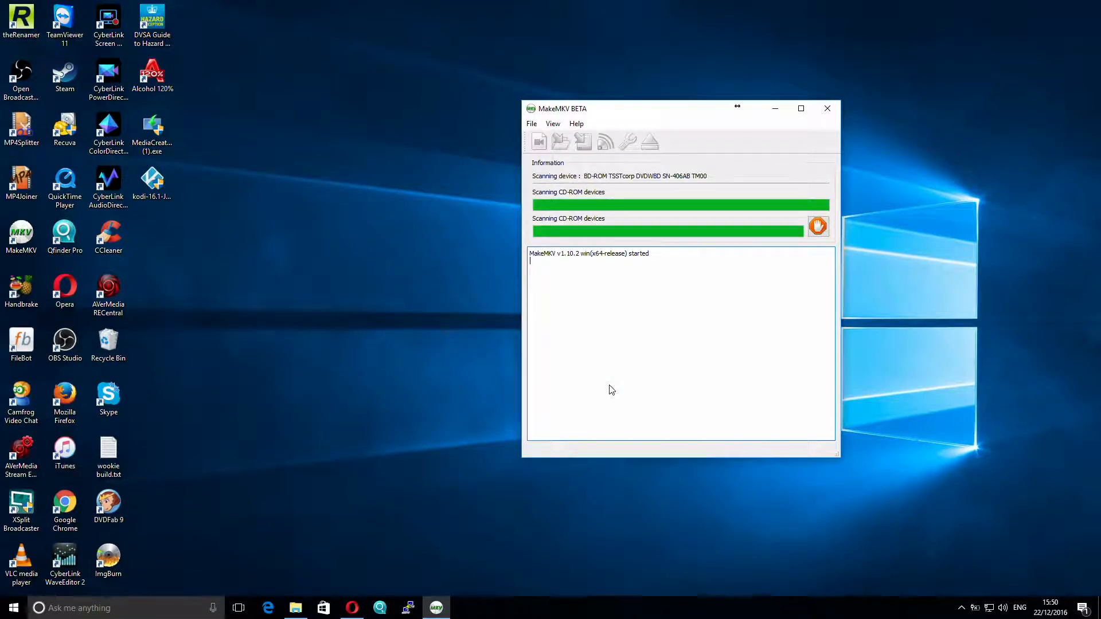
{"action": "mouse_move", "coordinate": [605, 389]}
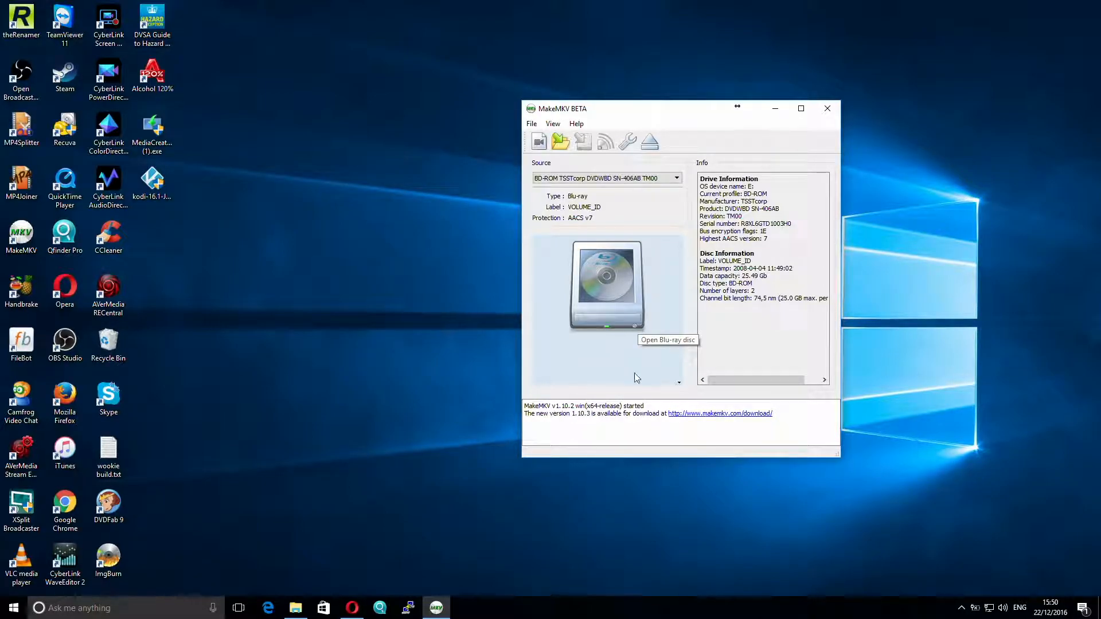
{"action": "mouse_move", "coordinate": [695, 425]}
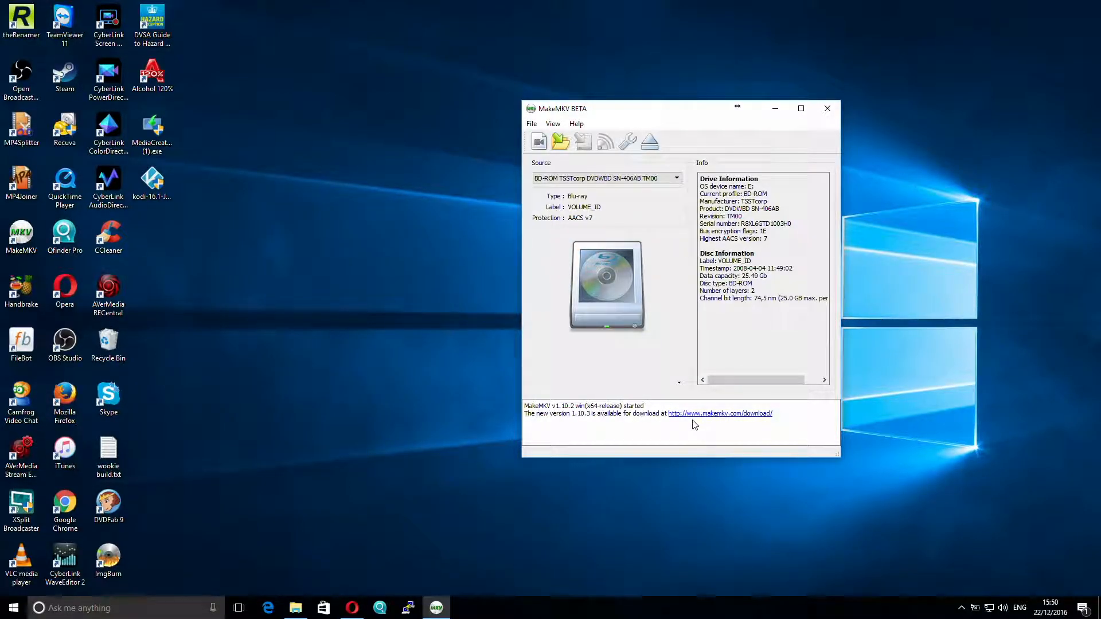
{"action": "mouse_move", "coordinate": [718, 421]}
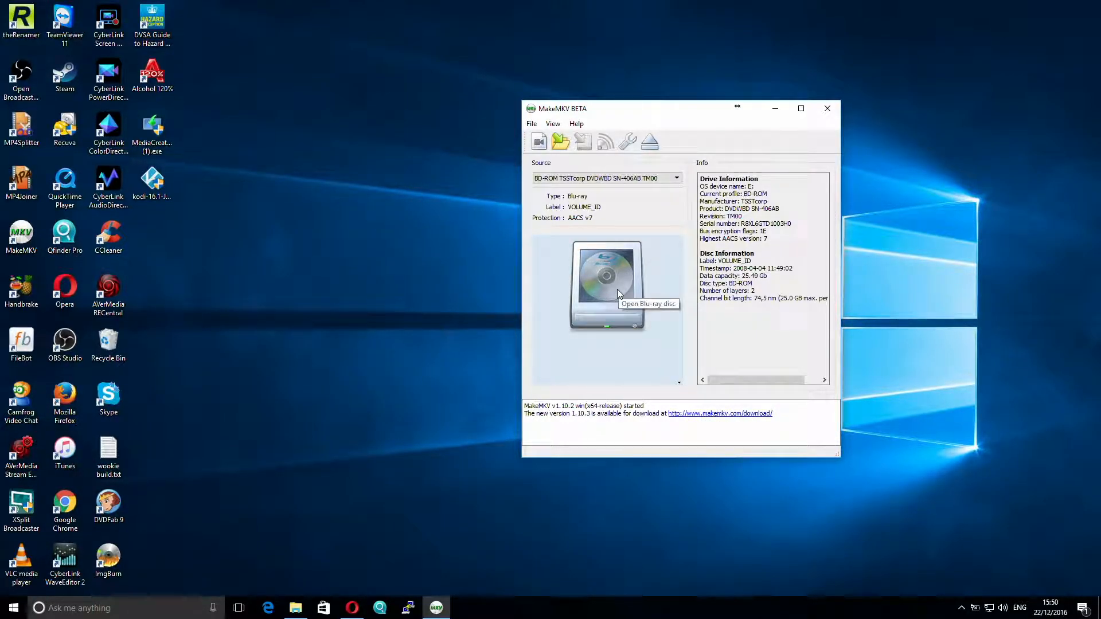
{"action": "mouse_move", "coordinate": [613, 294]}
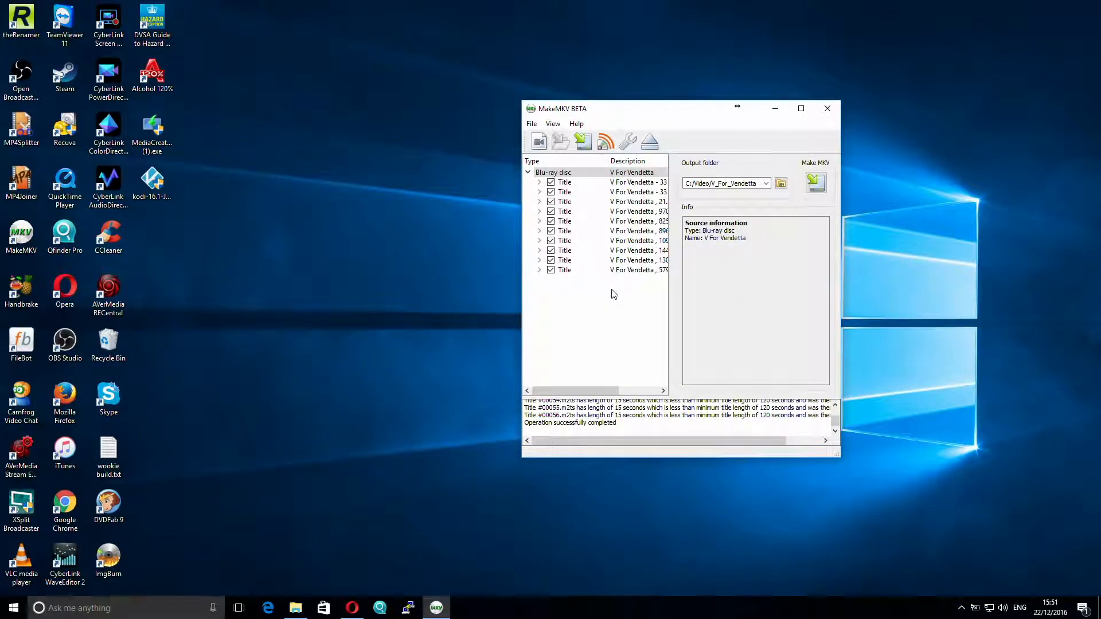
Enlarge the MakeMKV window so the V For Vendetta title descriptions are readable.
{"action": "left_click", "coordinate": [554, 172]}
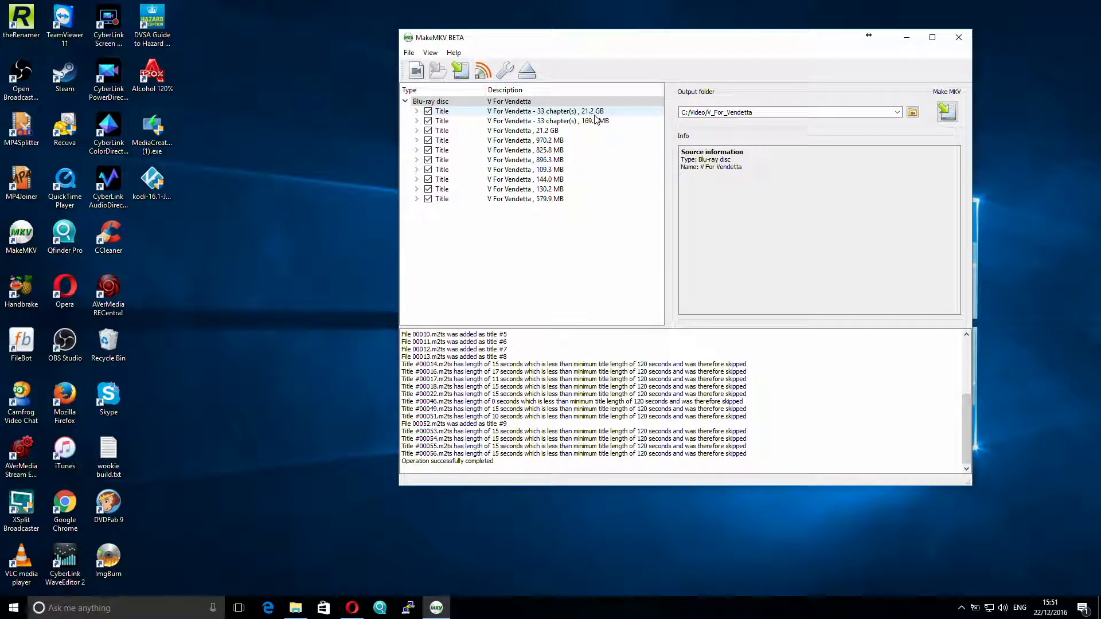
{"action": "mouse_move", "coordinate": [560, 112]}
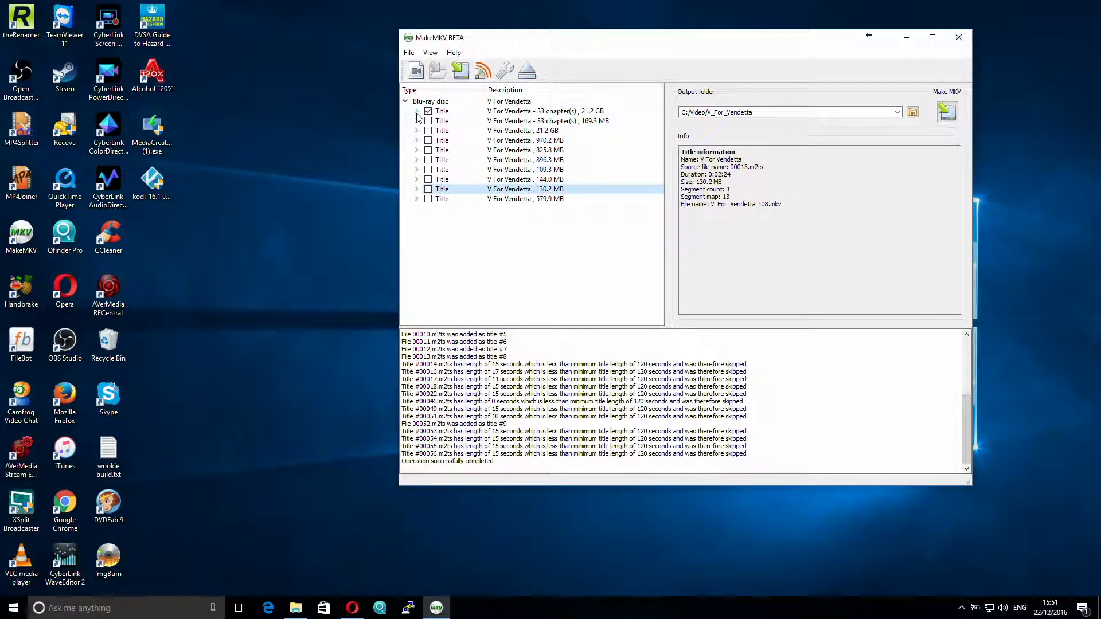
Expand the main 21.2 GB title and unmark the French audio, keeping English DD and TrueHD 5.1.
{"action": "left_click", "coordinate": [416, 111]}
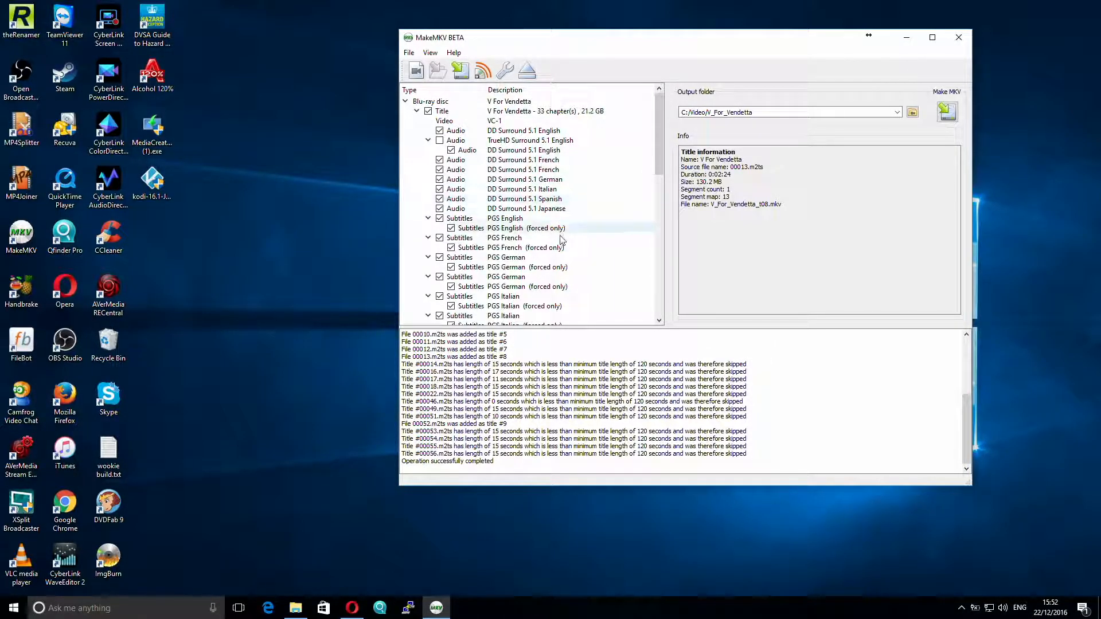
{"action": "mouse_move", "coordinate": [482, 204]}
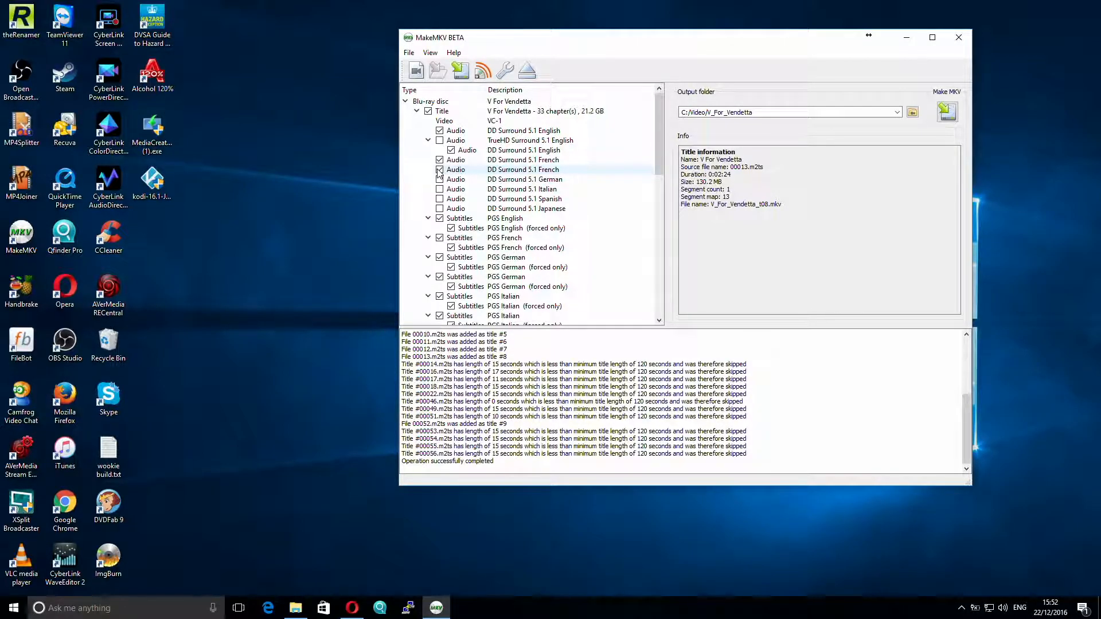
{"action": "left_click", "coordinate": [439, 170]}
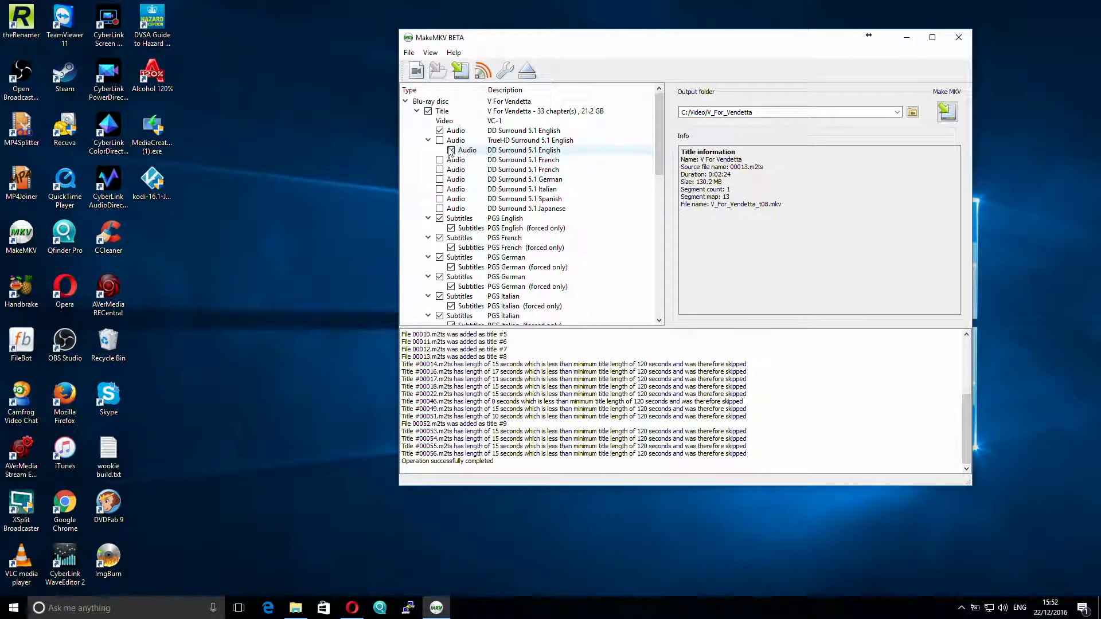
{"action": "left_click", "coordinate": [530, 140]}
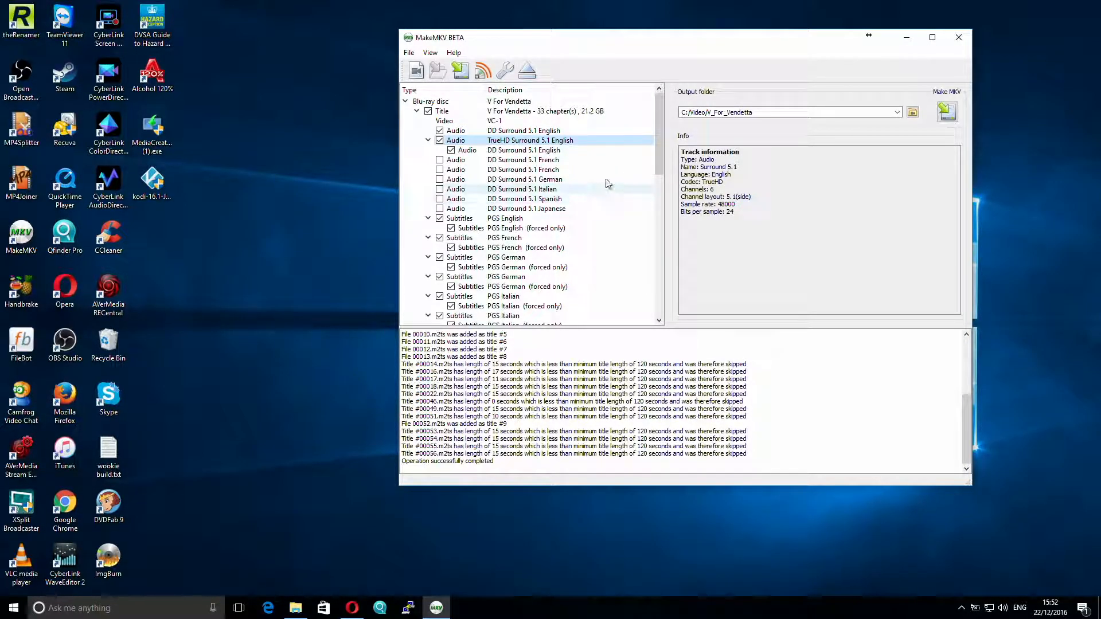
Unmark the PGS subtitle tracks, English, German and the following languages, in the main title.
{"action": "scroll", "scroll_direction": "down", "scroll_amount": 3}
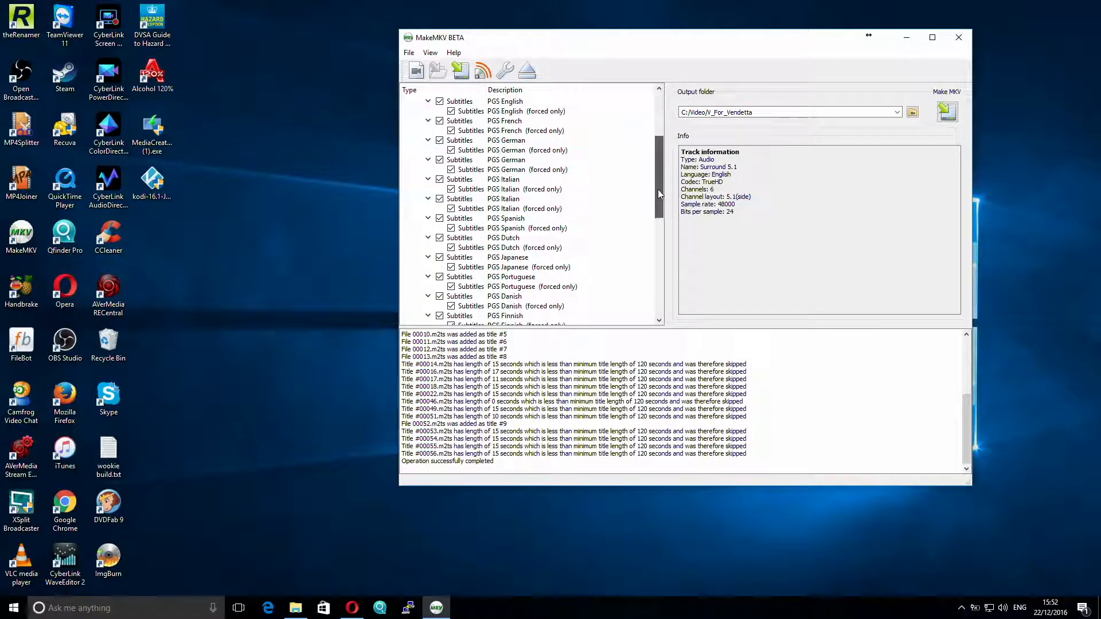
{"action": "left_click", "coordinate": [440, 101]}
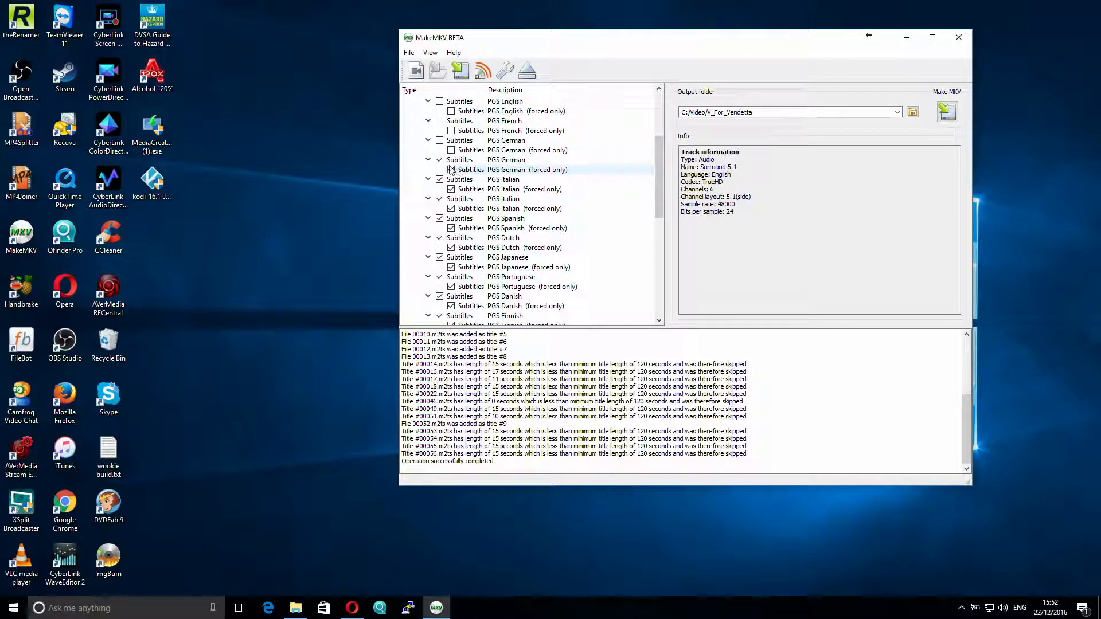
{"action": "left_click", "coordinate": [441, 159]}
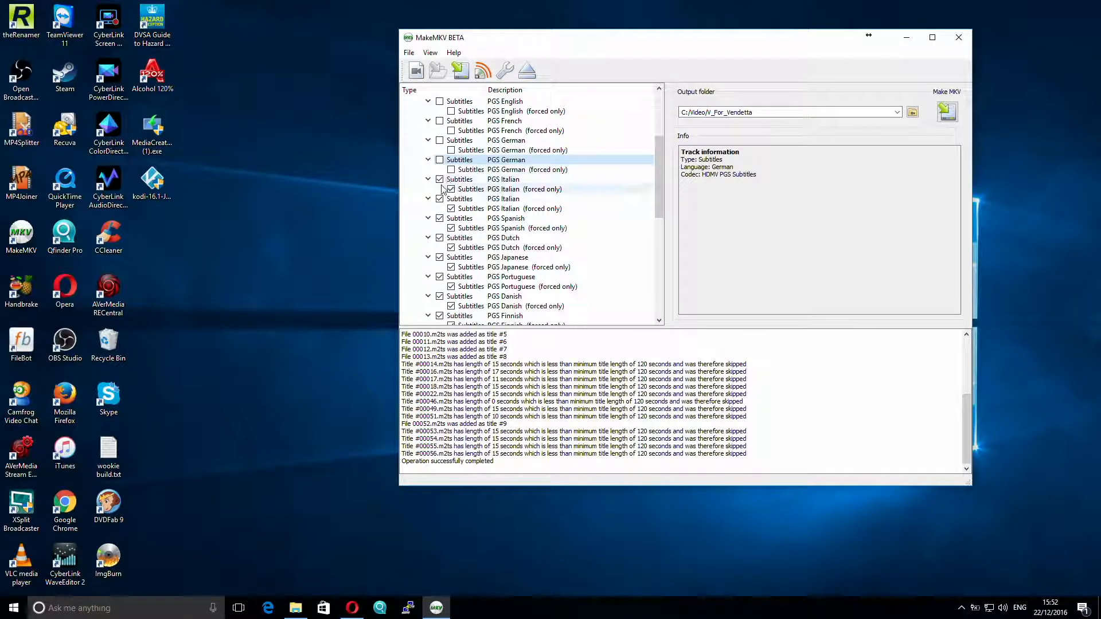
{"action": "left_click", "coordinate": [440, 179]}
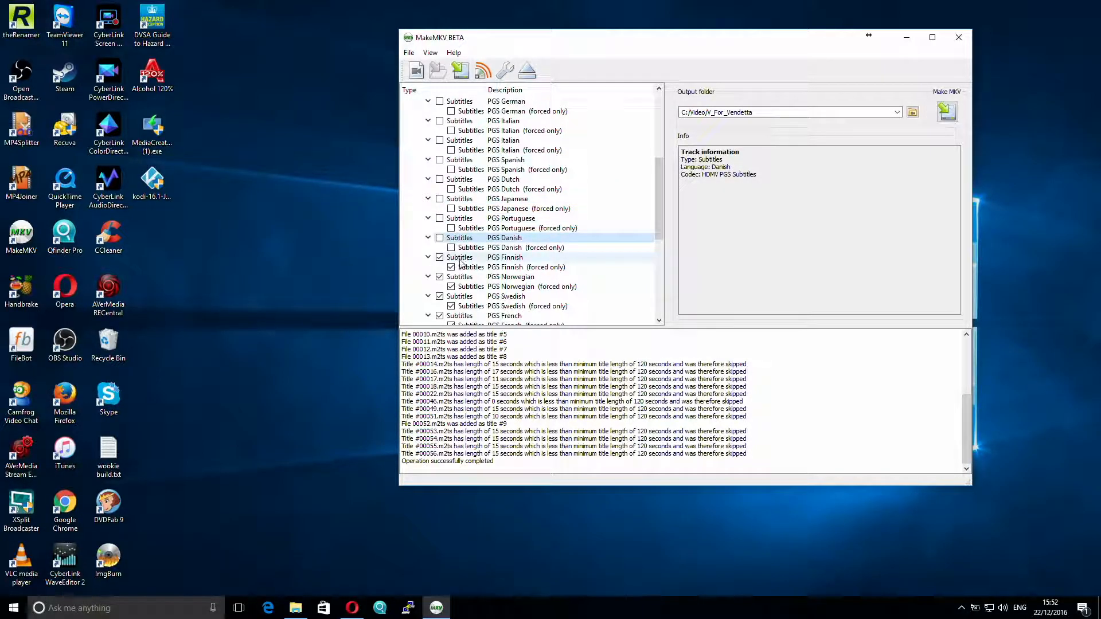
{"action": "scroll", "scroll_direction": "down", "scroll_amount": 3}
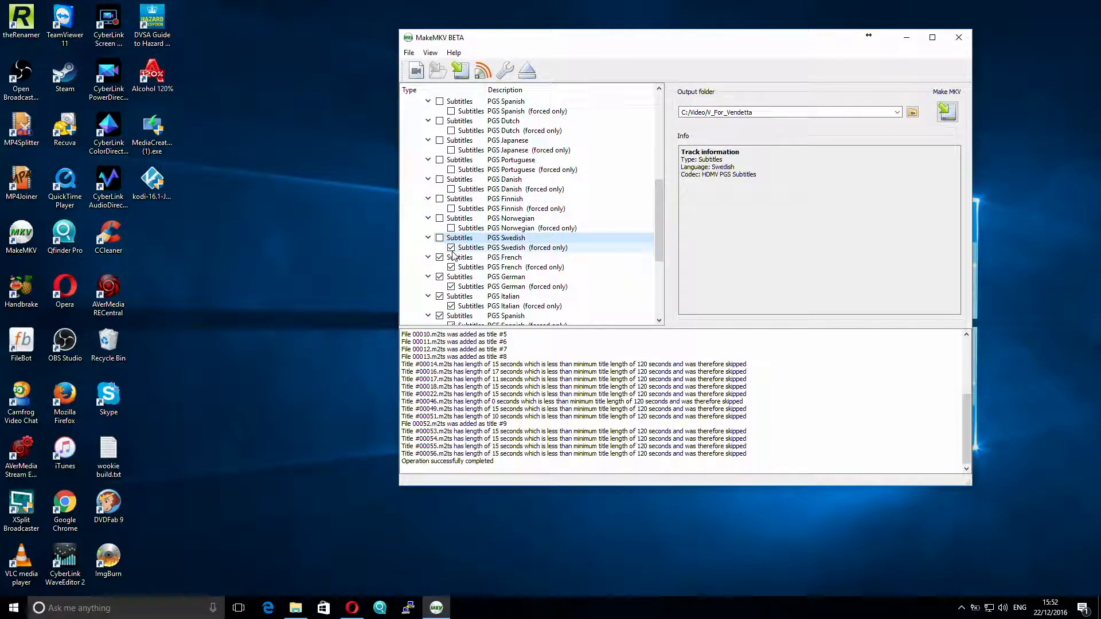
{"action": "left_click", "coordinate": [450, 268]}
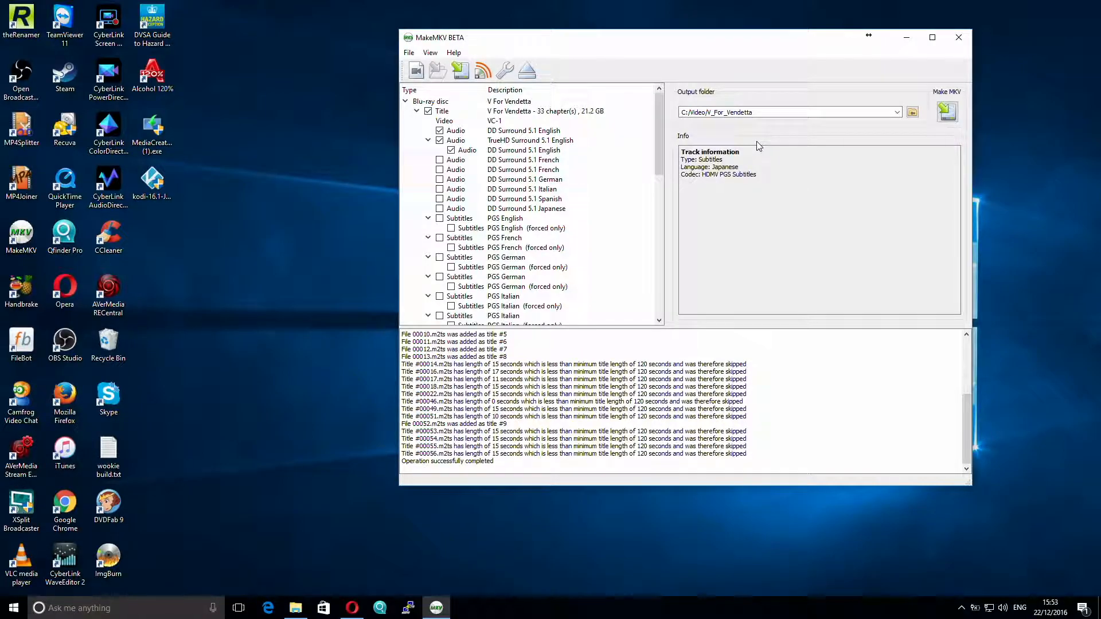
{"action": "mouse_move", "coordinate": [768, 172]}
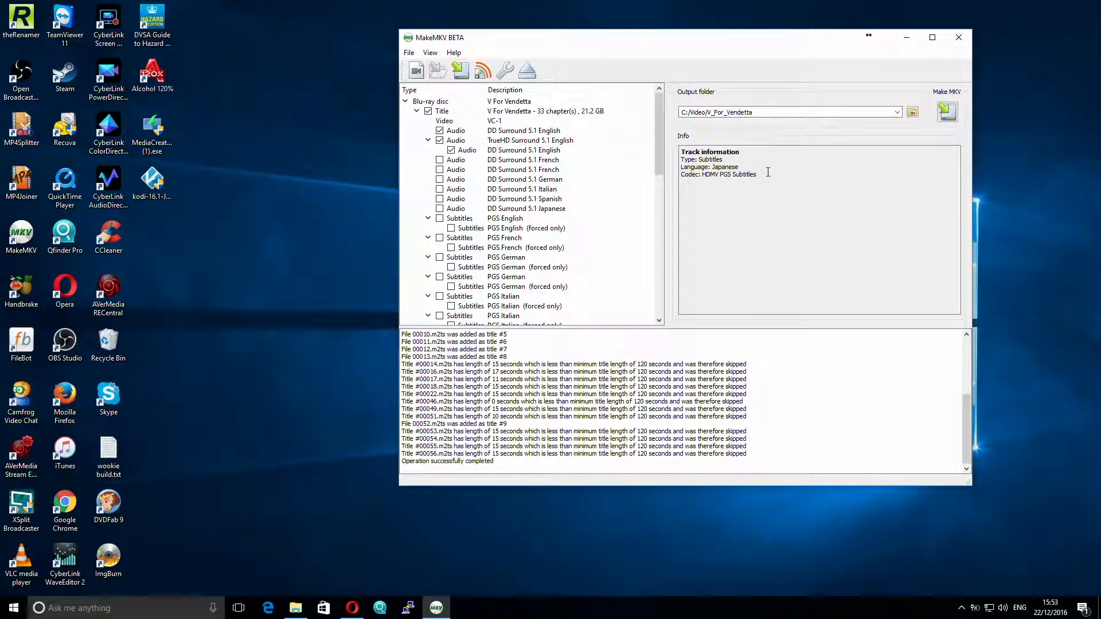
{"action": "mouse_move", "coordinate": [783, 302]}
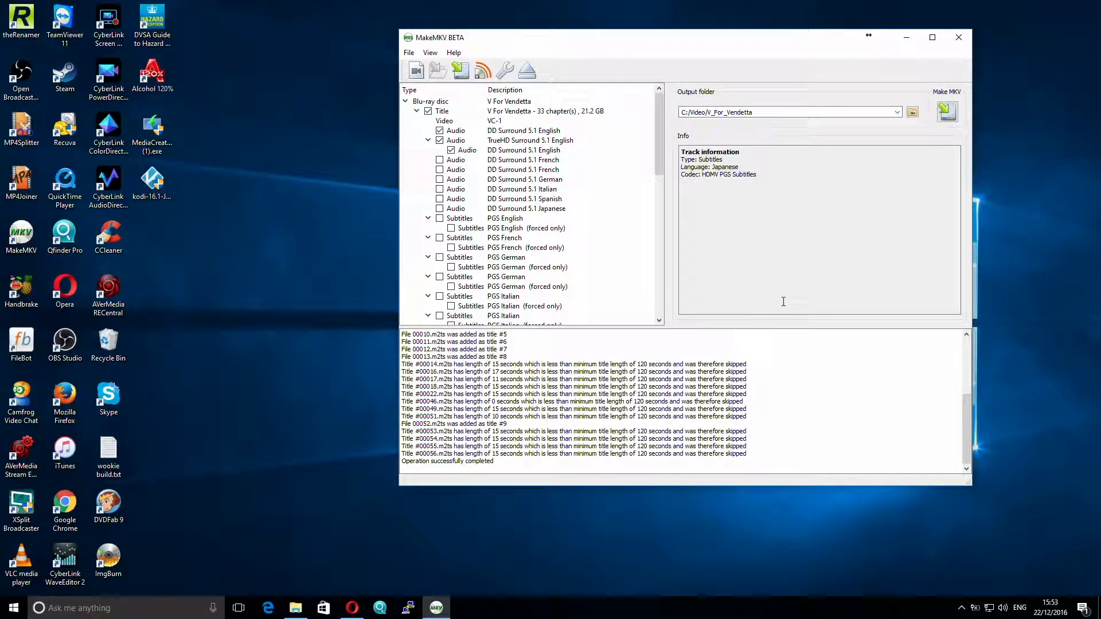
Start the MKV rip, agreeing to create the missing C:/Video/V_For_Vendetta output folder.
{"action": "left_click", "coordinate": [947, 111]}
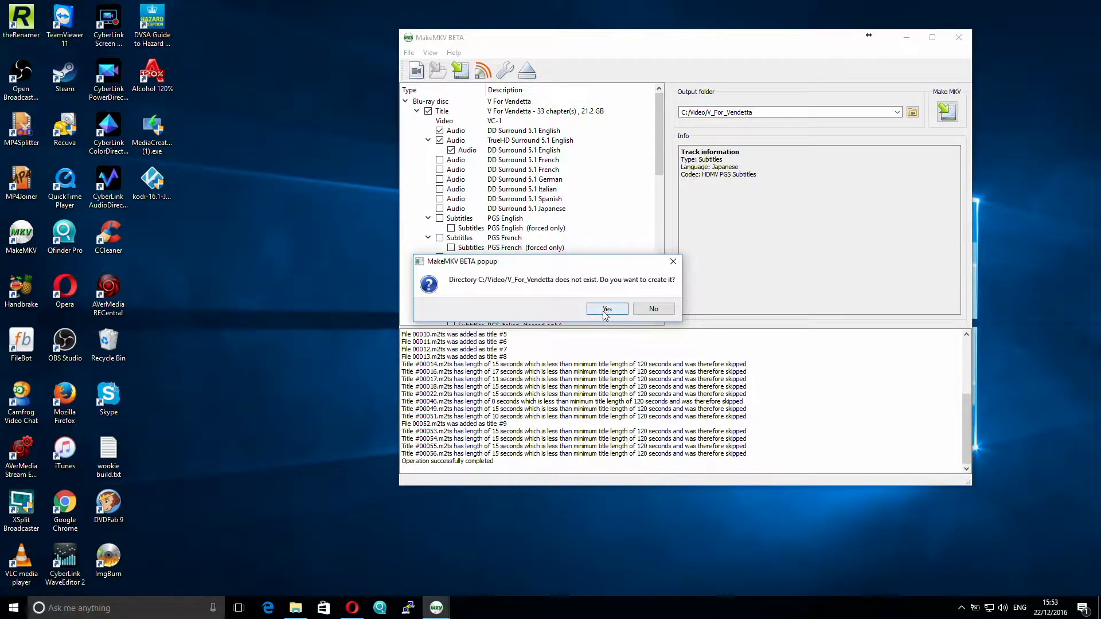
{"action": "left_click", "coordinate": [607, 309]}
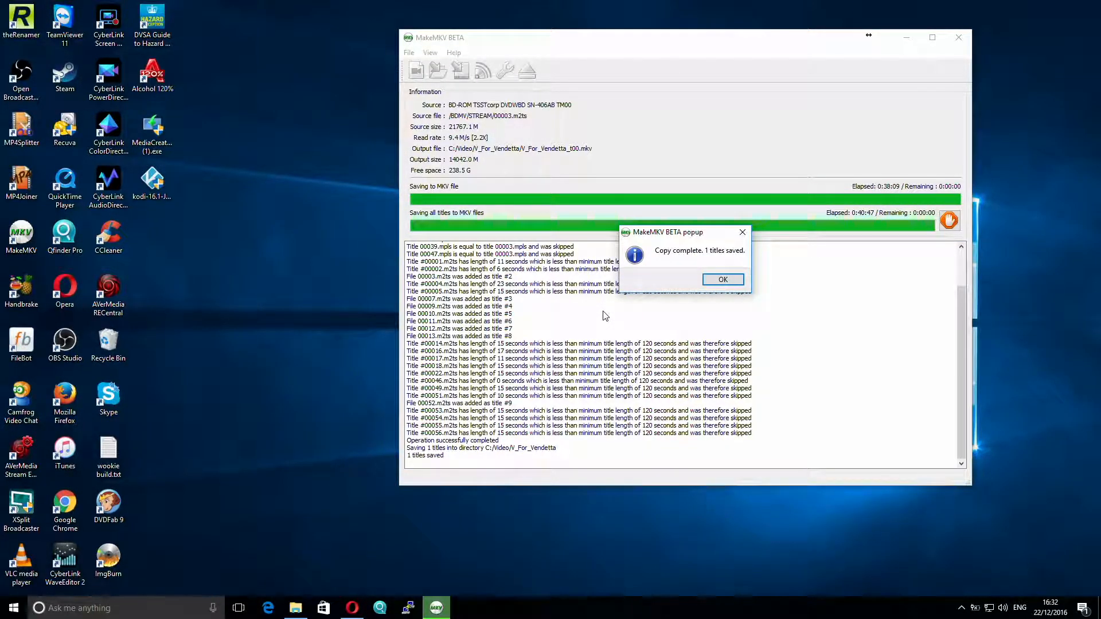
Dismiss the Copy complete notice, minimise MakeMKV and bring up File Explorer.
{"action": "left_click", "coordinate": [722, 278]}
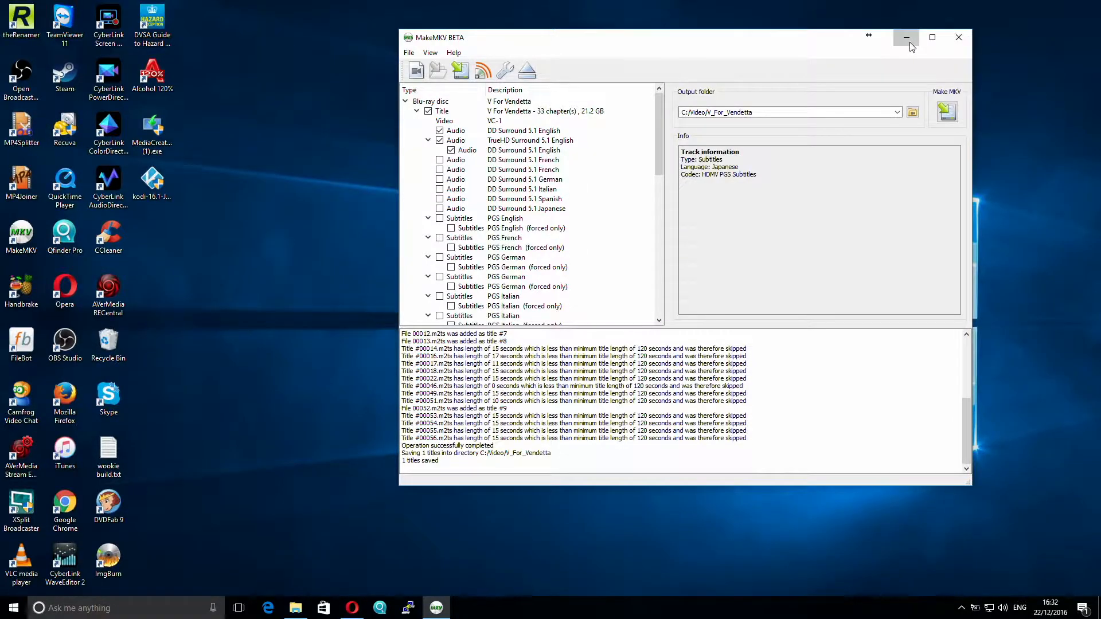
{"action": "left_click", "coordinate": [906, 36]}
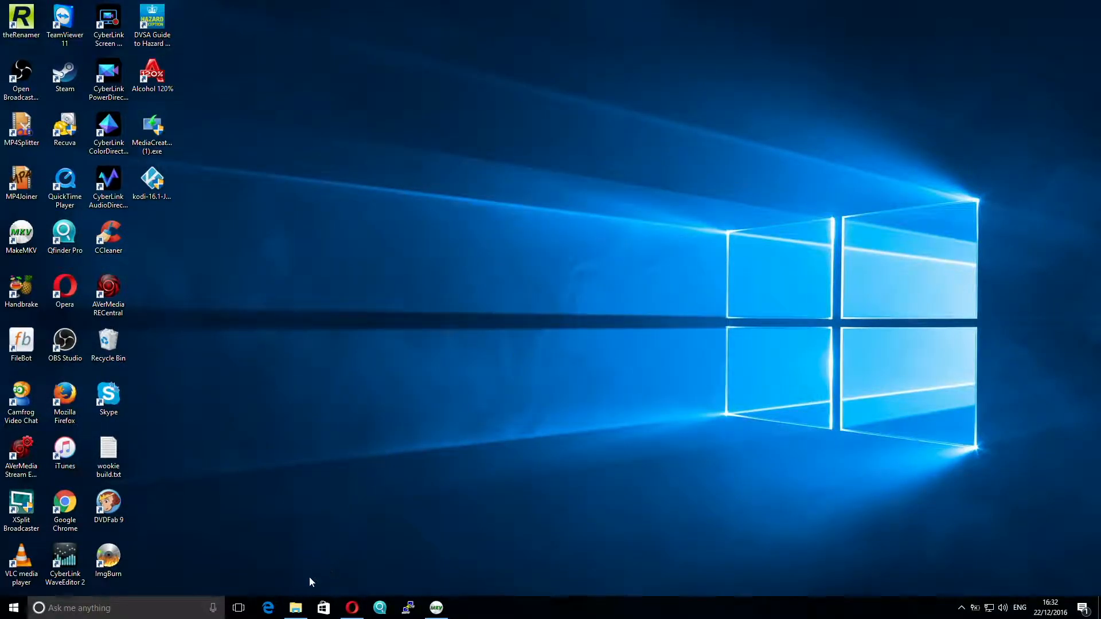
{"action": "left_click", "coordinate": [295, 608]}
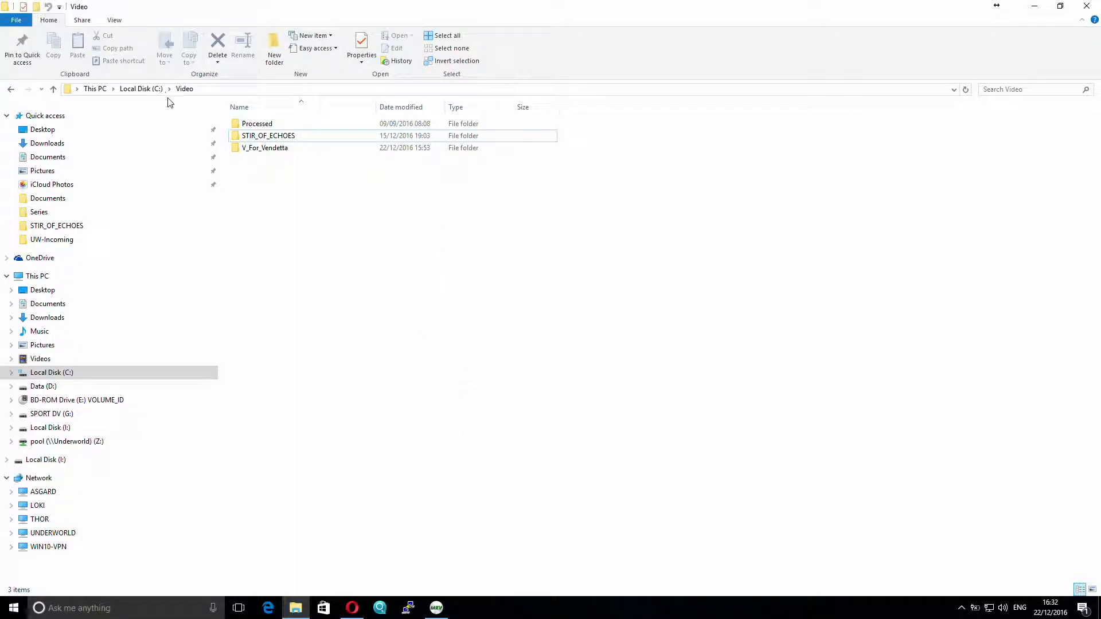
Enter C:\Video\V_For_Vendetta and select the 13.7 GB V_For_Vendetta_t00.mkv file.
{"action": "left_click", "coordinate": [265, 147]}
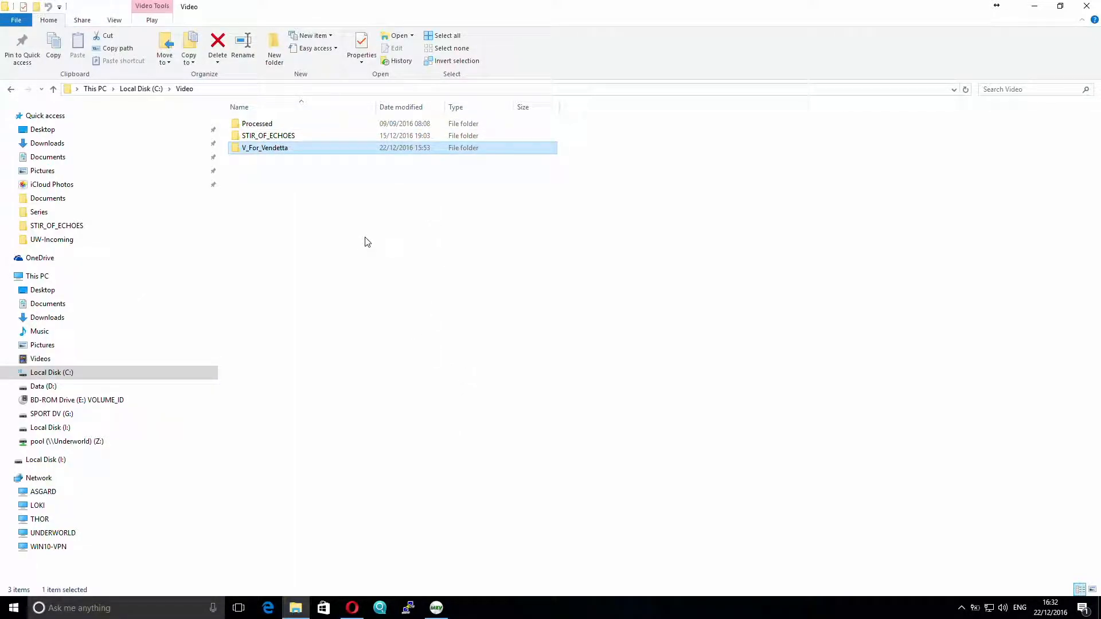
{"action": "double_click", "coordinate": [262, 147]}
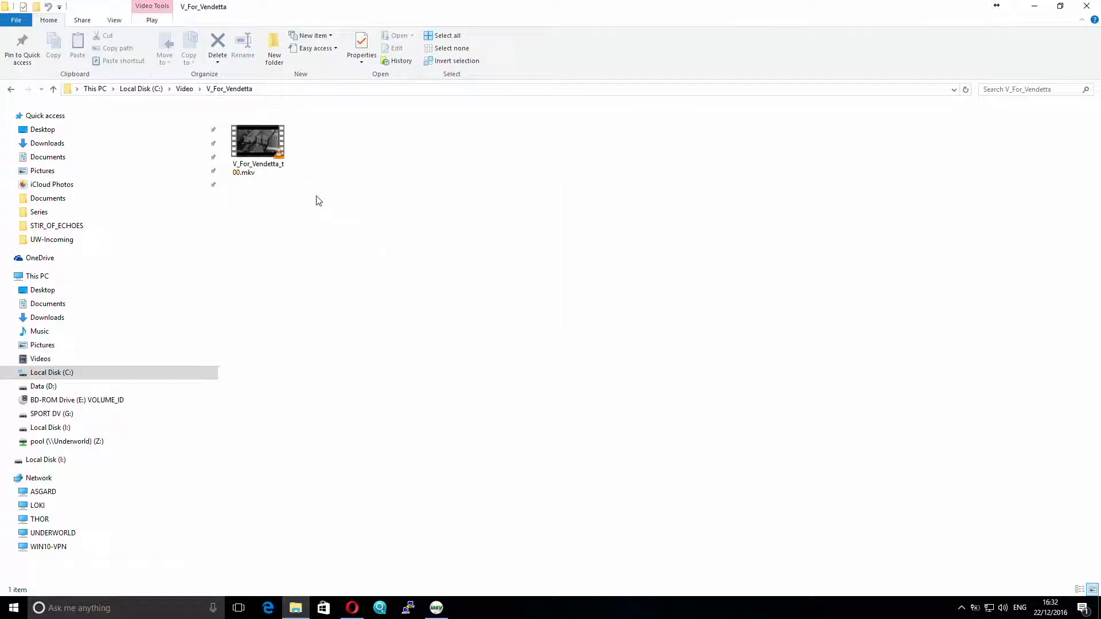
{"action": "mouse_move", "coordinate": [272, 183]}
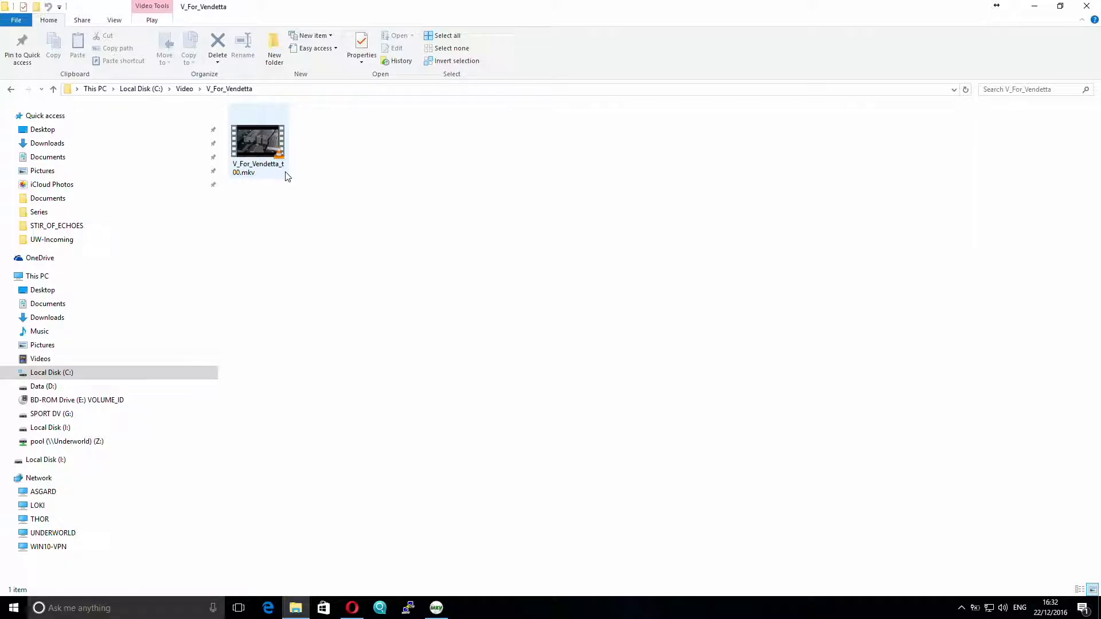
{"action": "mouse_move", "coordinate": [264, 165]}
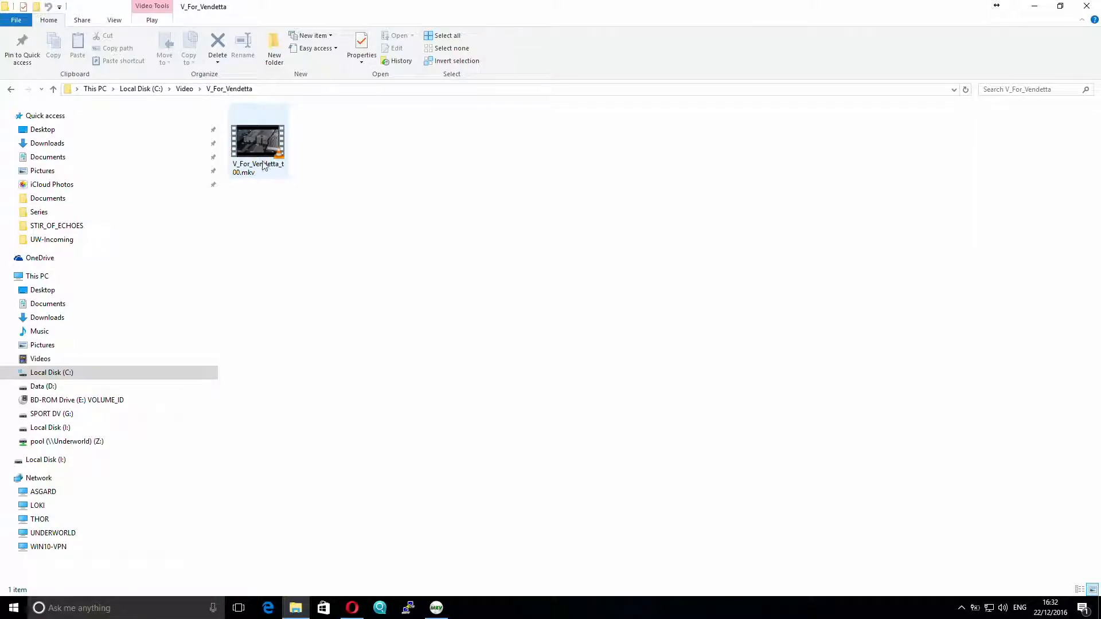
{"action": "left_click", "coordinate": [257, 140]}
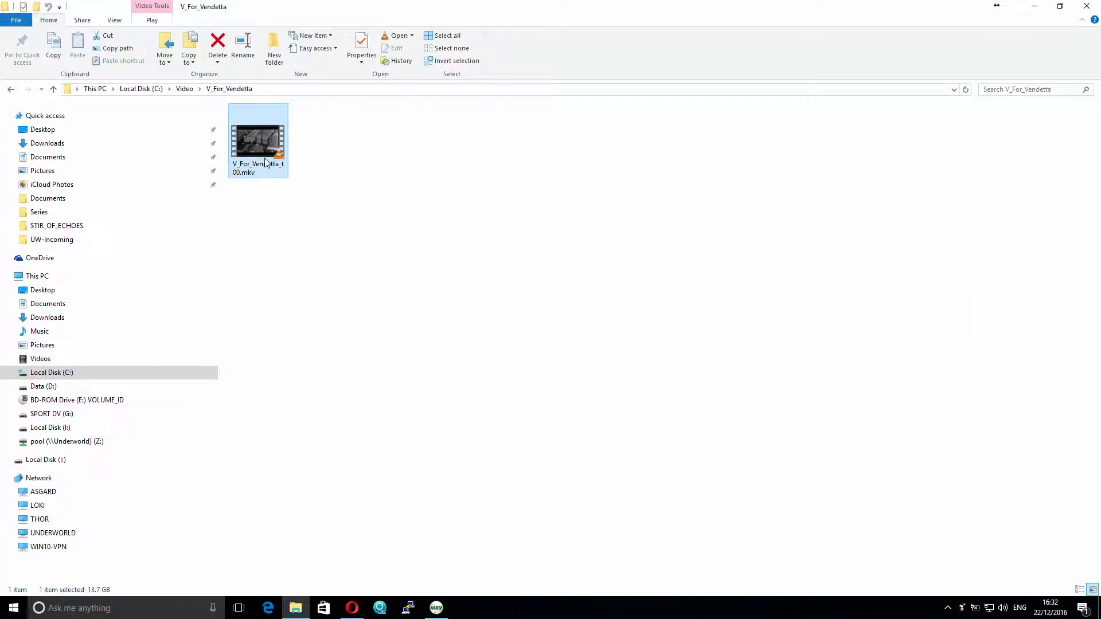
Play V_For_Vendetta_t00.mkv in VLC media player.
{"action": "double_click", "coordinate": [257, 140]}
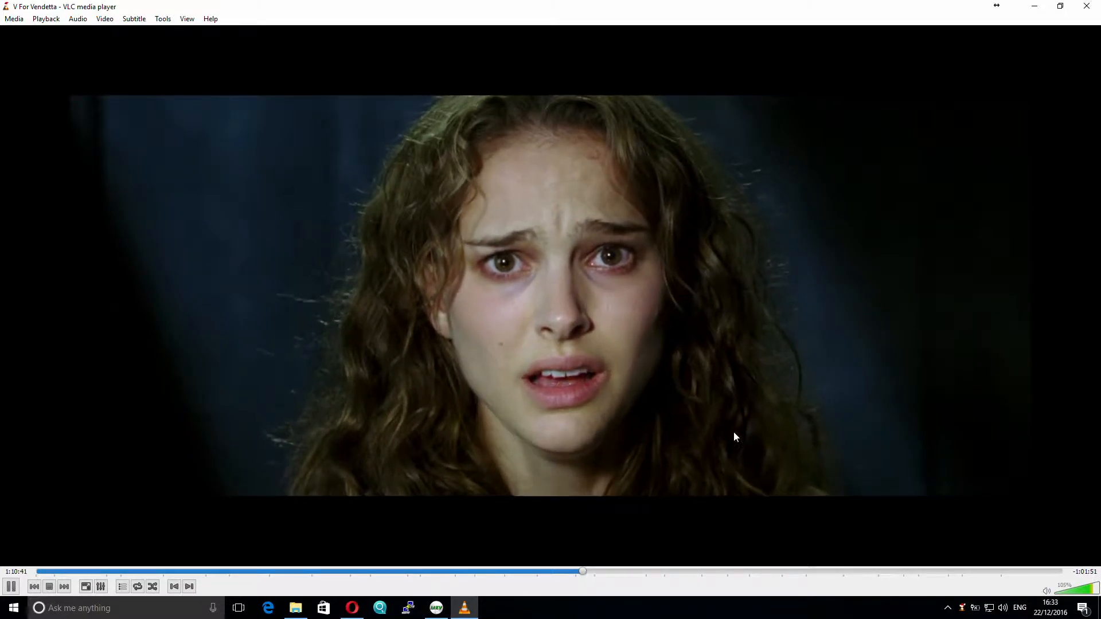
{"action": "mouse_move", "coordinate": [911, 128]}
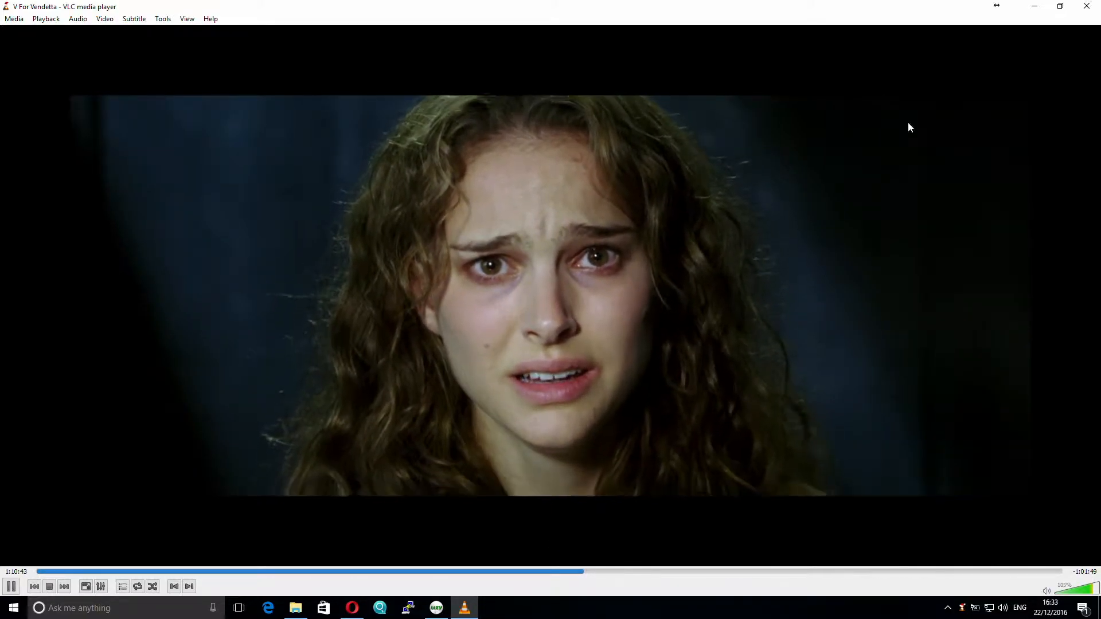